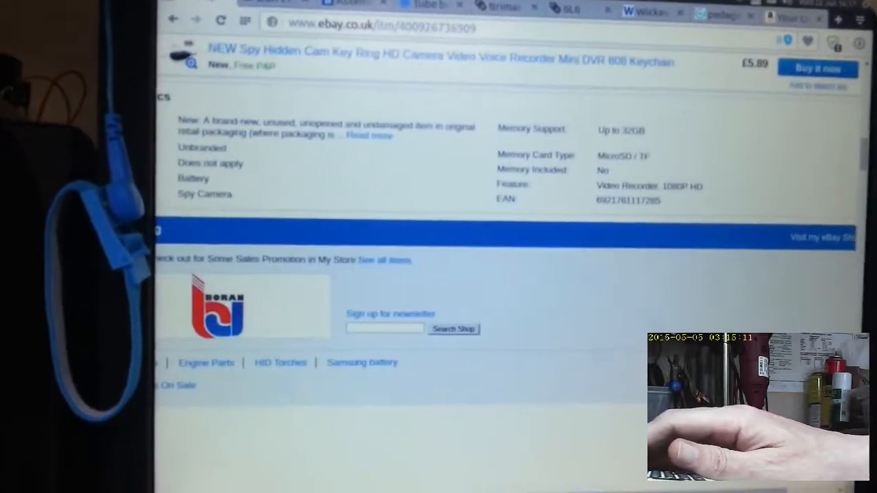
scroll(down, 3)
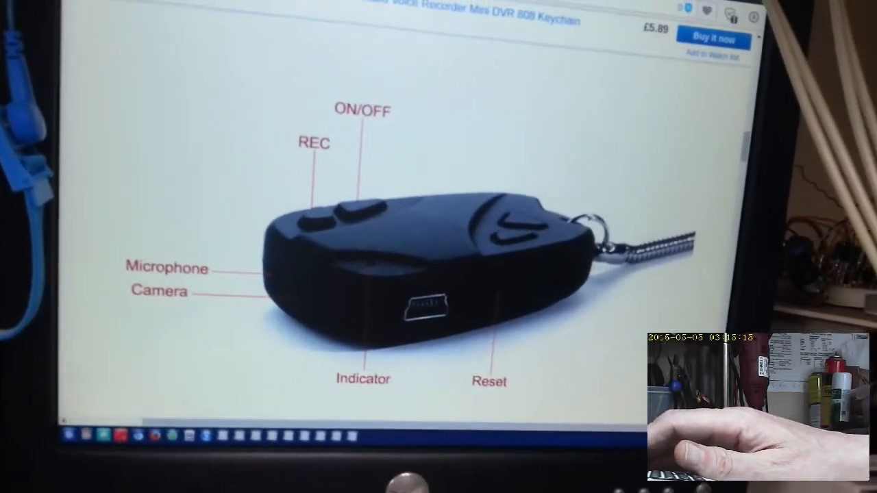
scroll(down, 3)
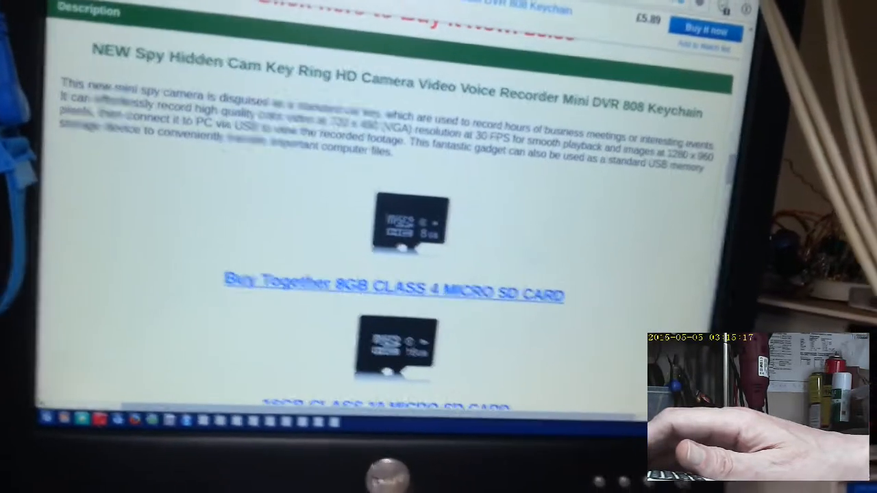
scroll(down, 3)
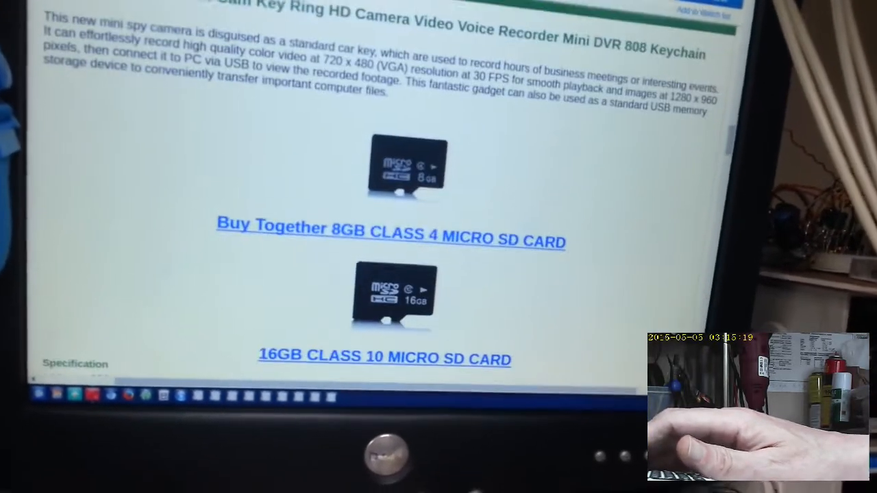
scroll(down, 3)
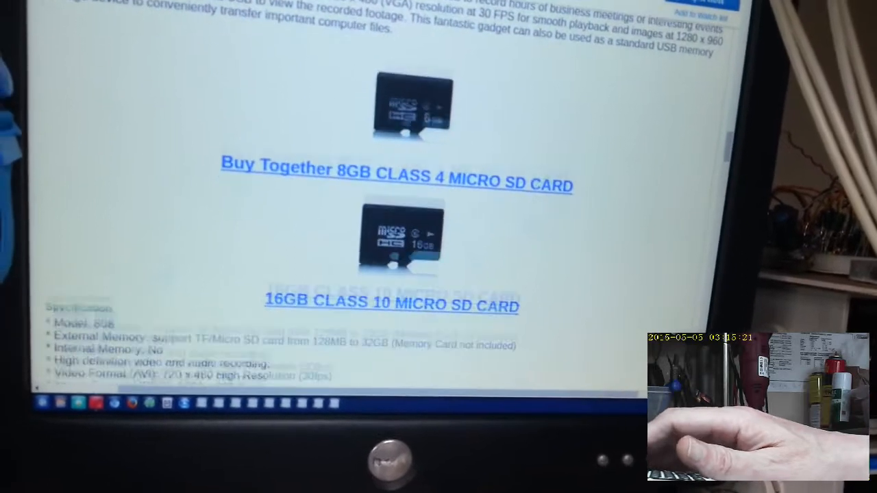
scroll(down, 3)
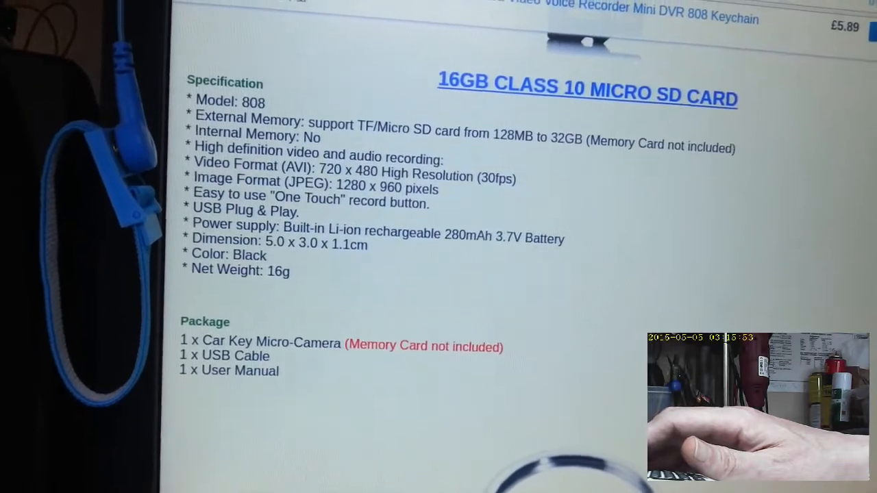
scroll(down, 3)
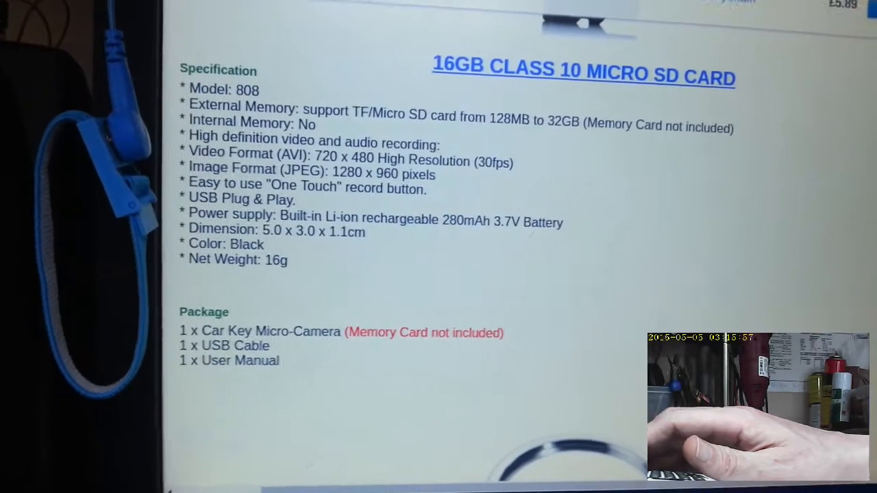
scroll(down, 3)
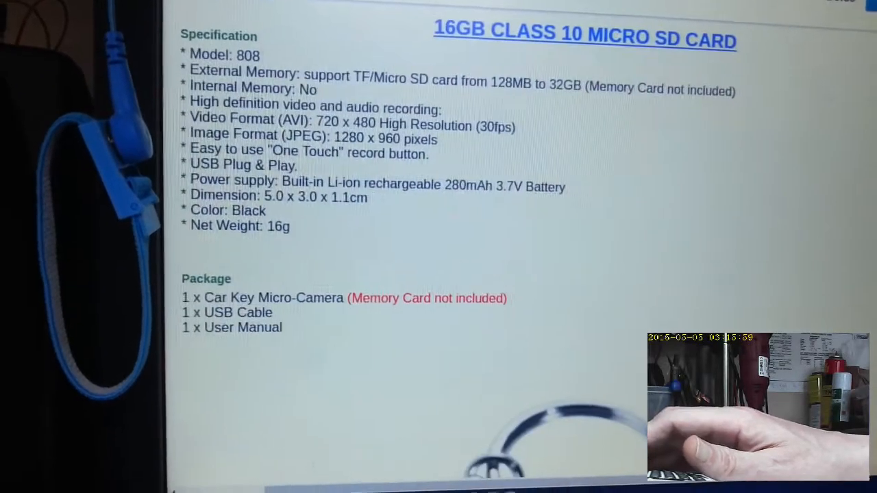
scroll(down, 3)
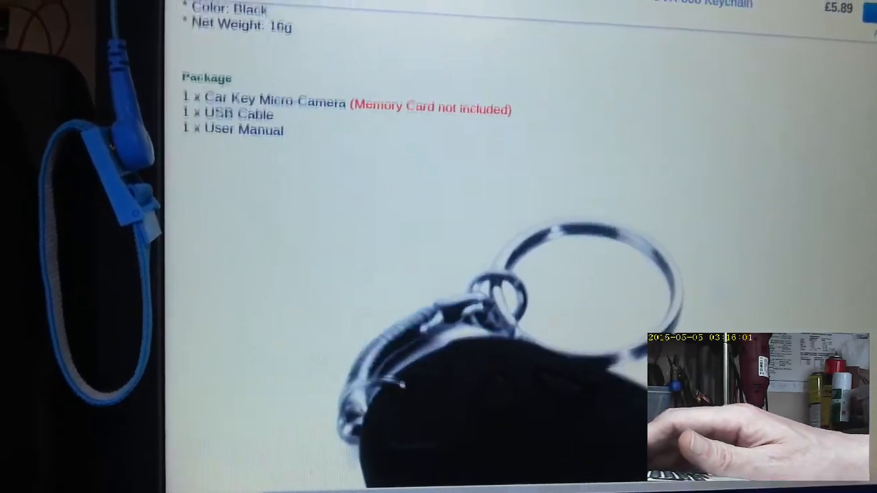